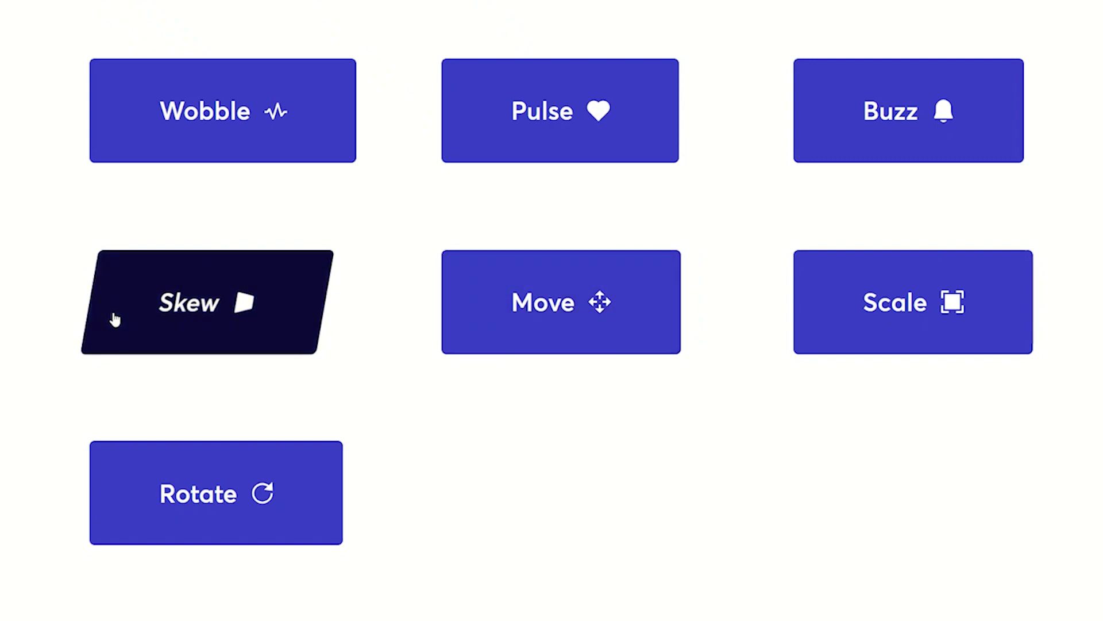
{"action": "mouse_move", "coordinate": [636, 466]}
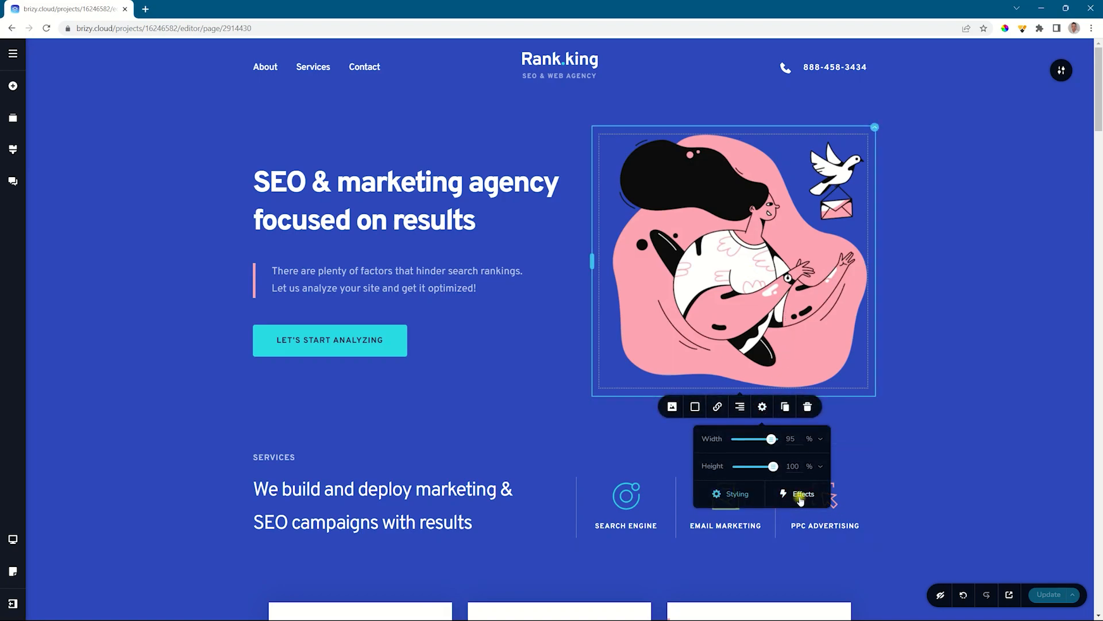
Step: Give the hero illustration a Pulse hover animation, switching its style to Pulse Shrink
{"action": "left_click", "coordinate": [804, 494]}
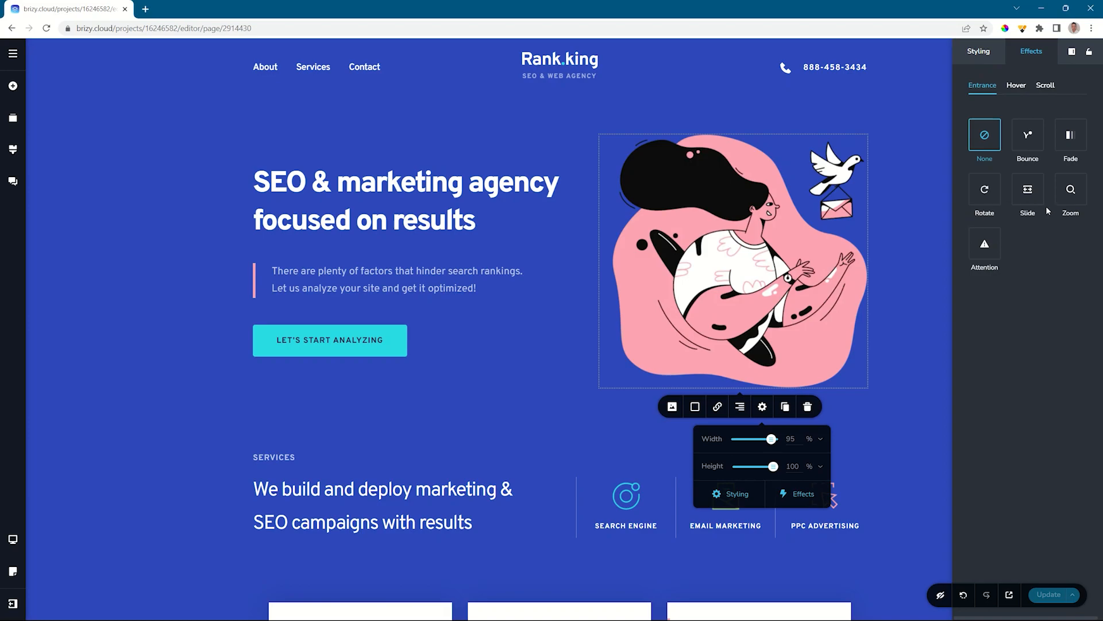
{"action": "left_click", "coordinate": [1016, 85]}
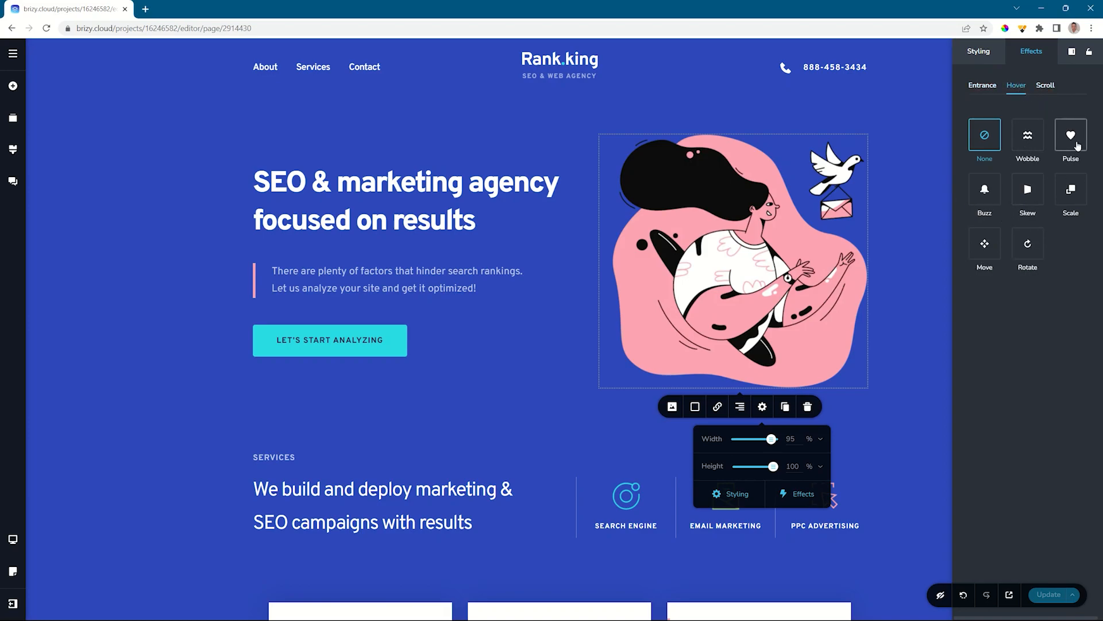
{"action": "left_click", "coordinate": [1071, 135]}
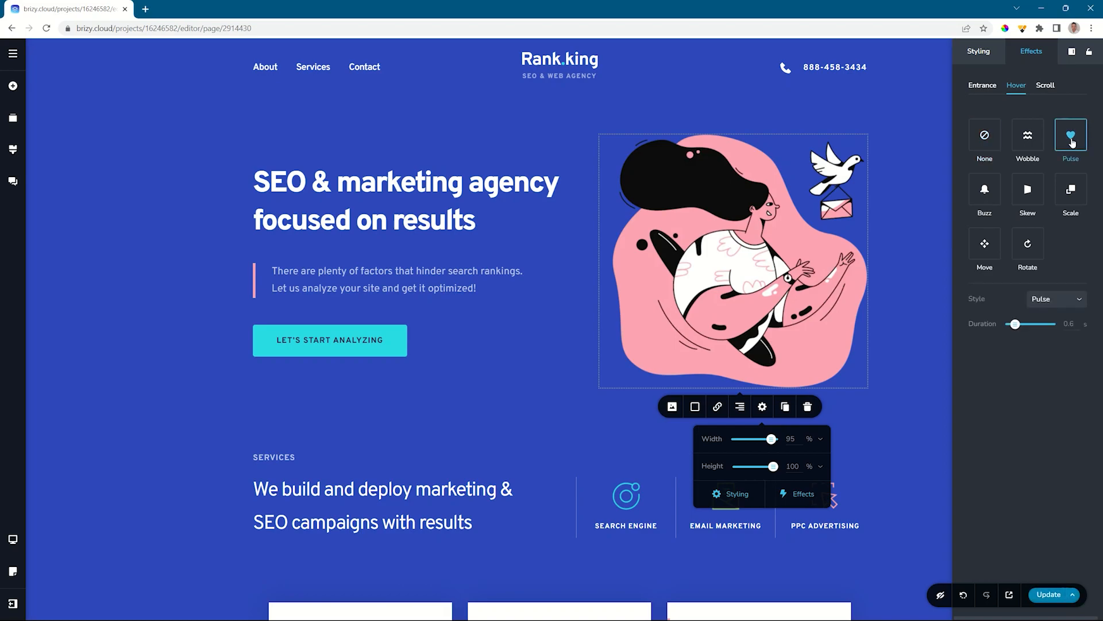
{"action": "mouse_move", "coordinate": [984, 300]}
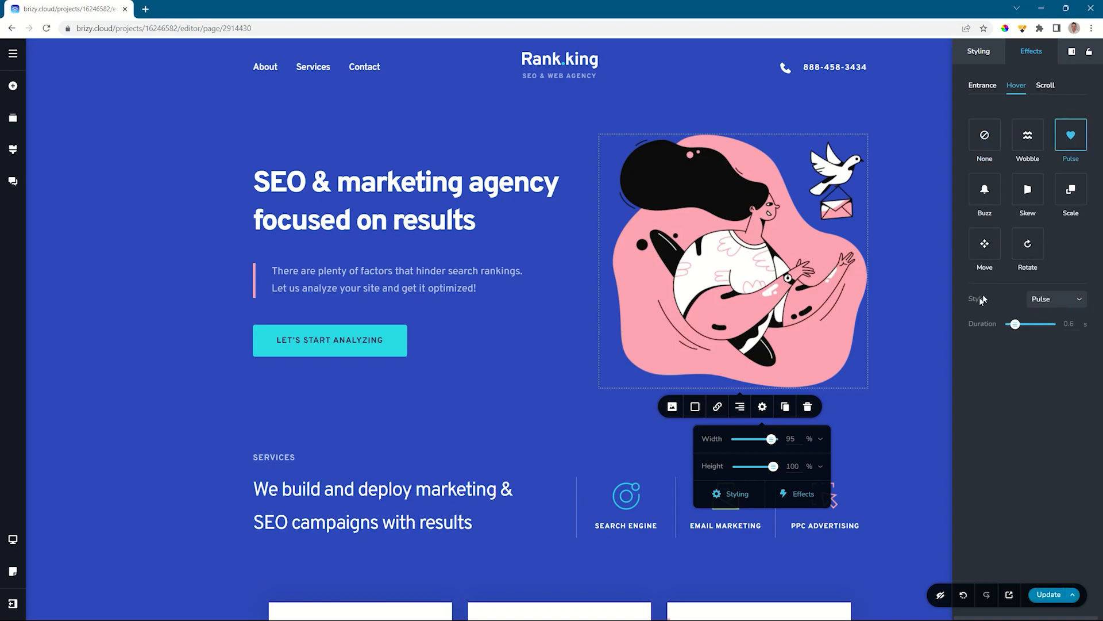
{"action": "mouse_move", "coordinate": [1060, 308]}
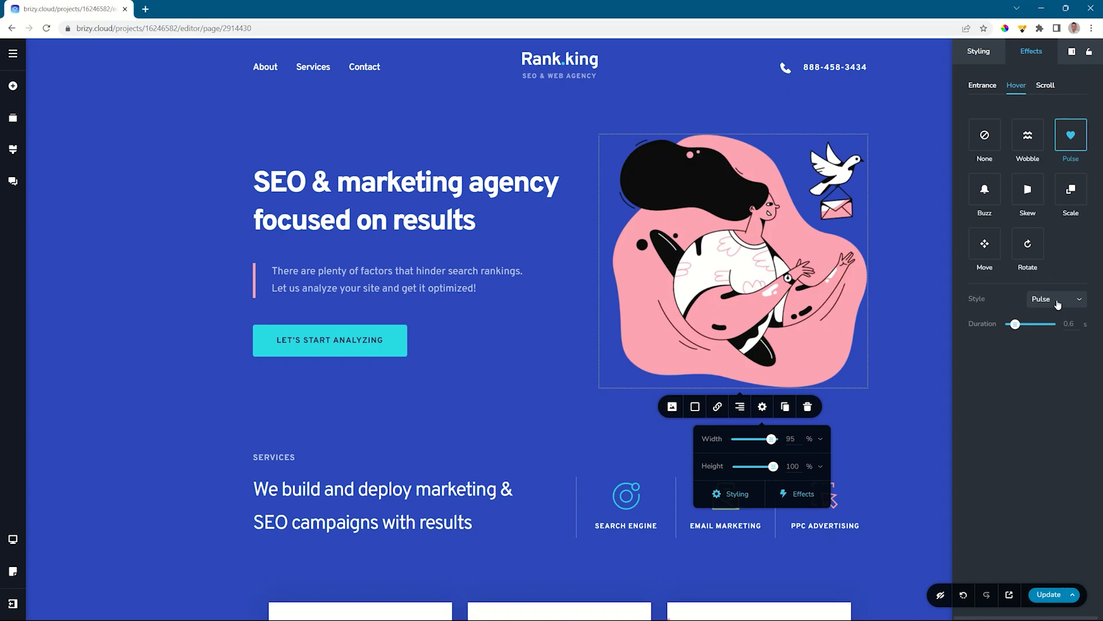
{"action": "left_click", "coordinate": [1056, 298]}
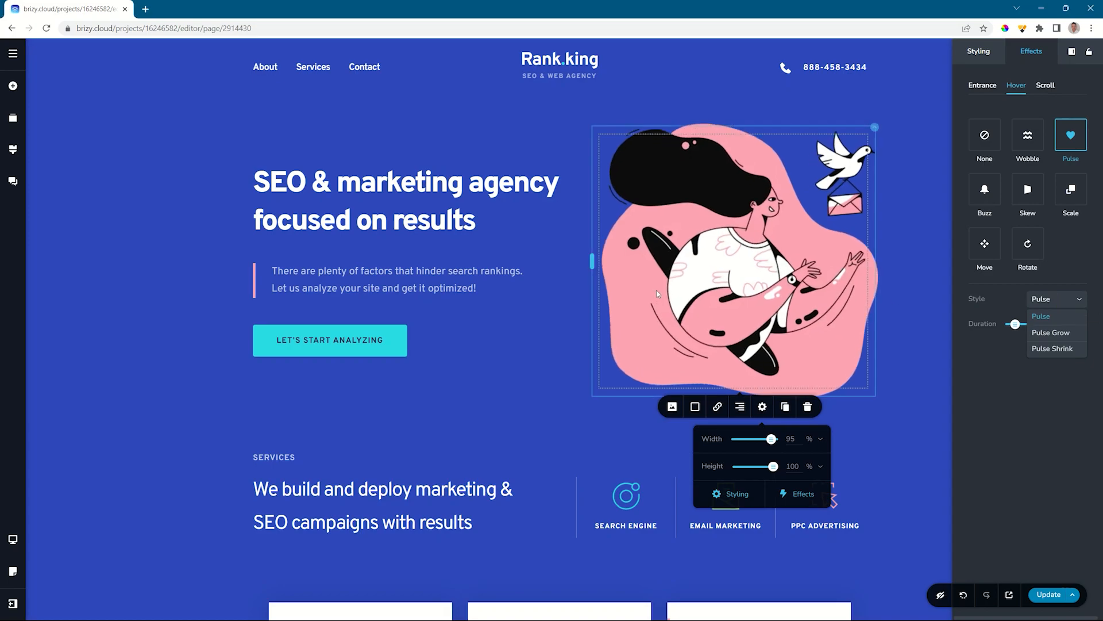
{"action": "left_click", "coordinate": [1051, 332]}
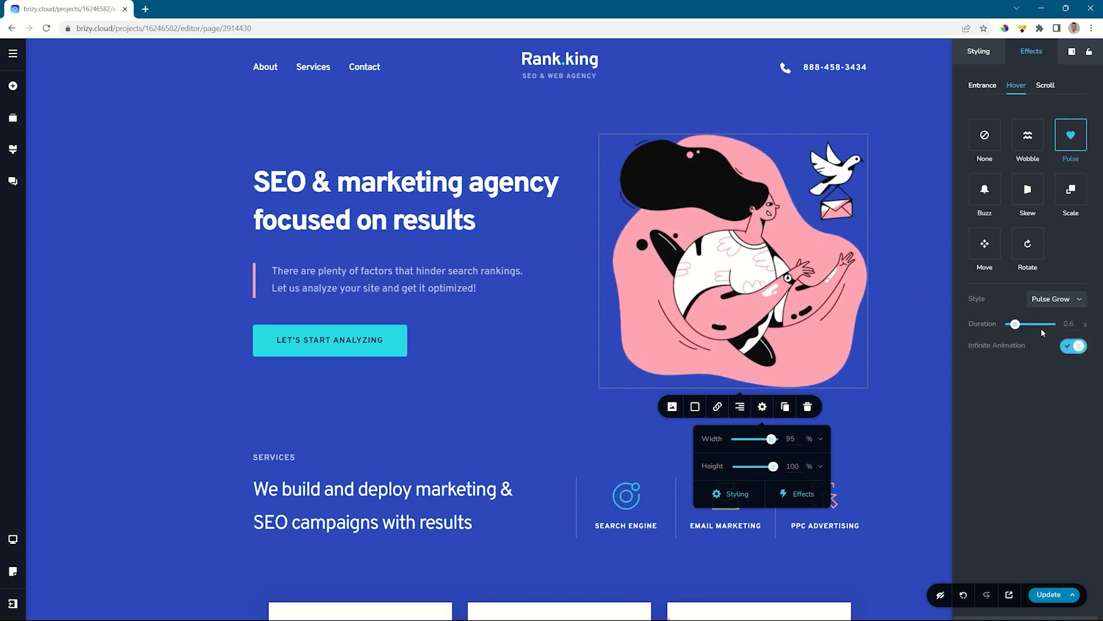
{"action": "left_click", "coordinate": [1057, 299]}
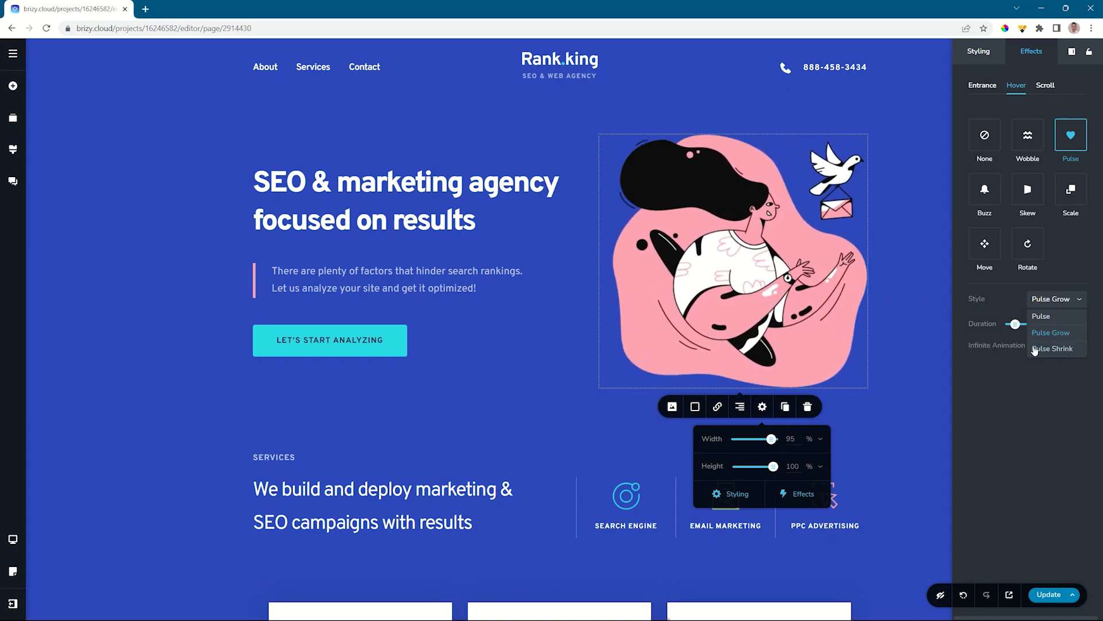
{"action": "left_click", "coordinate": [1052, 348]}
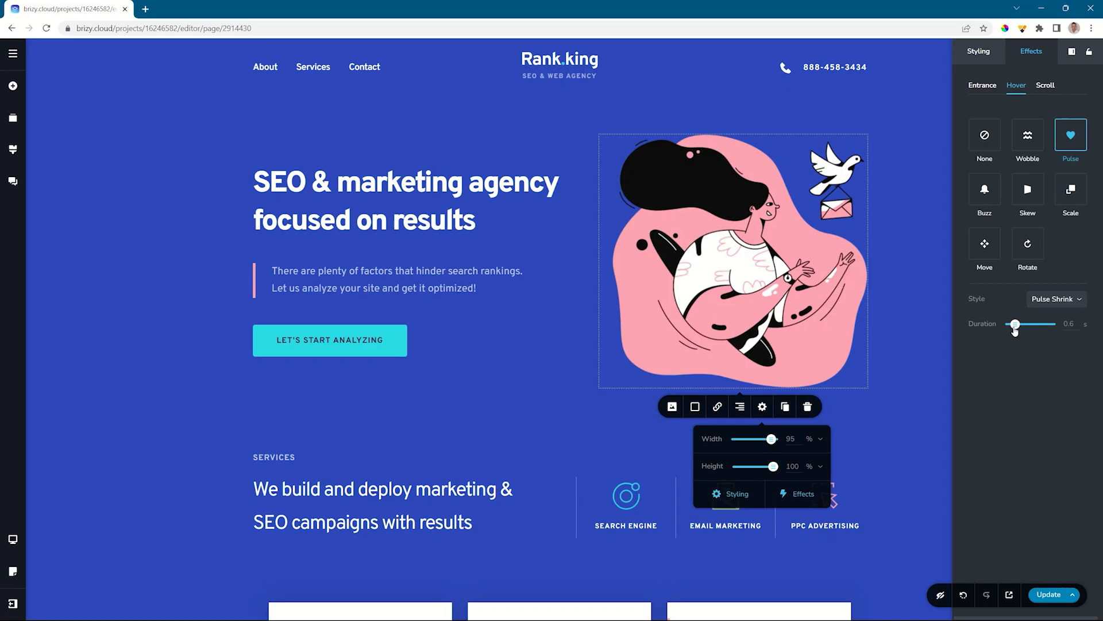
{"action": "left_click", "coordinate": [403, 220]}
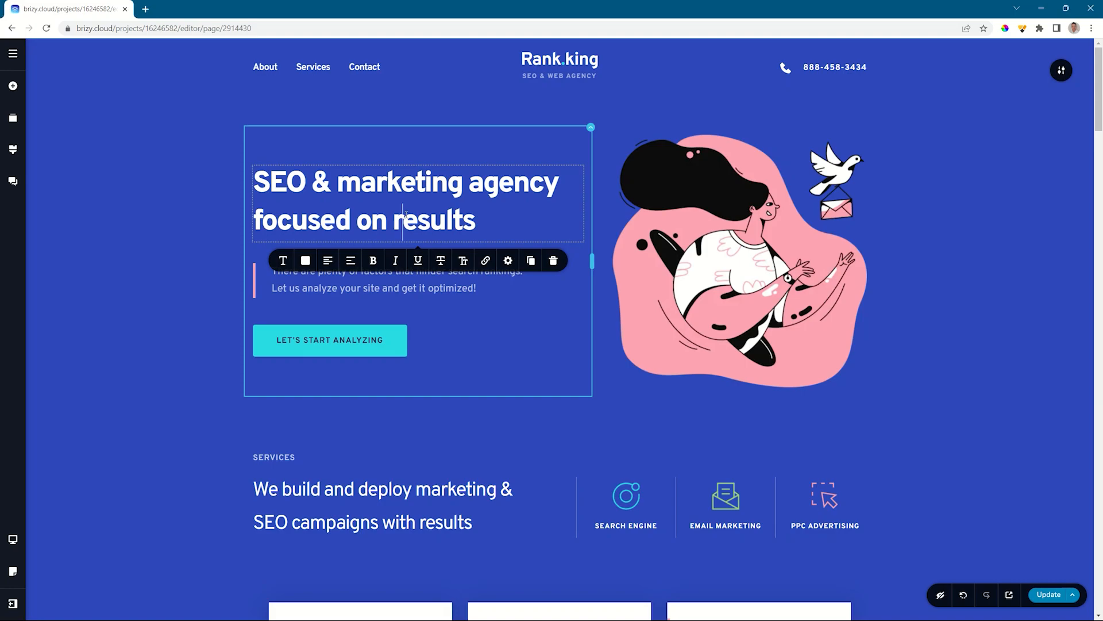
Step: Open the hero headline's settings and view its Hover animation effect options
{"action": "left_click", "coordinate": [508, 260]}
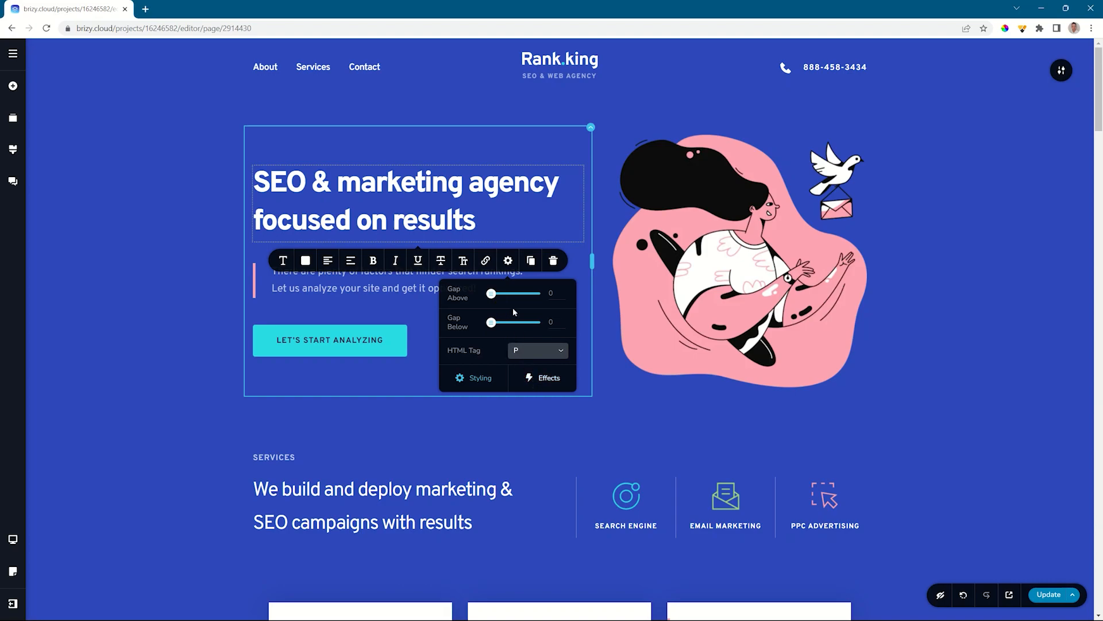
{"action": "mouse_move", "coordinate": [508, 261]}
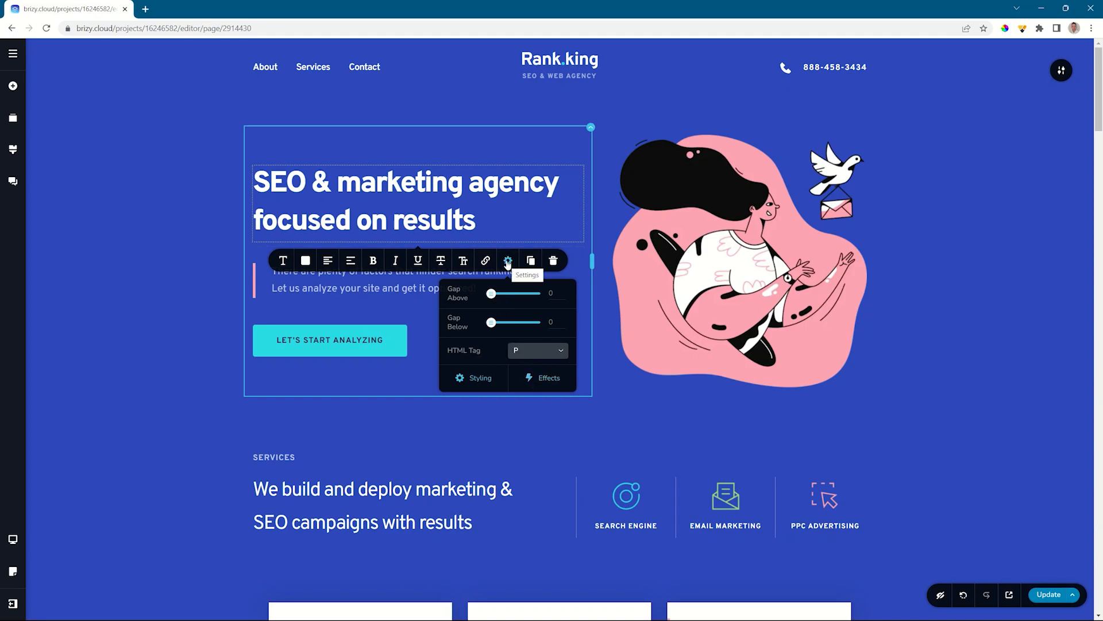
{"action": "left_click", "coordinate": [543, 378]}
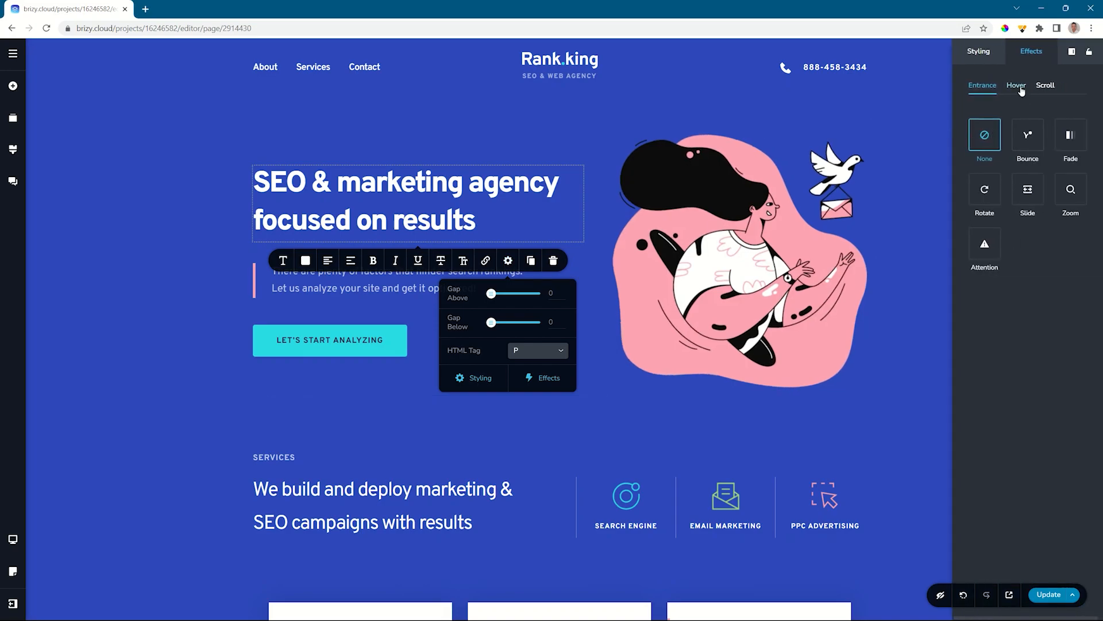
{"action": "left_click", "coordinate": [1015, 85]}
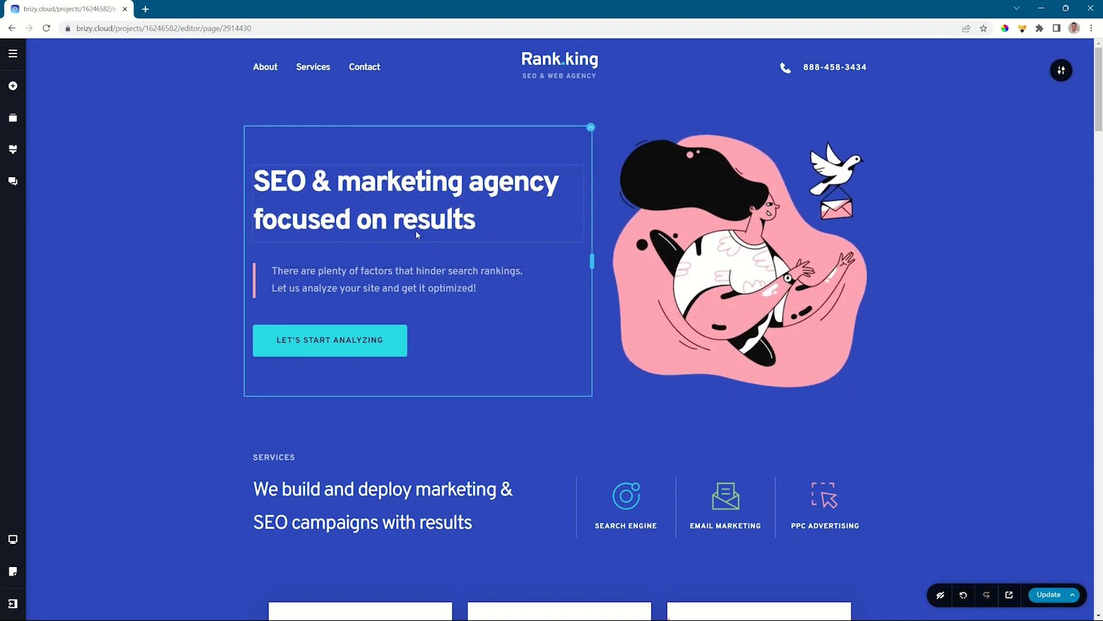
Step: Apply a Skew hover animation to the LET'S START ANALYZING button, keeping plain Skew style
{"action": "left_click", "coordinate": [331, 340]}
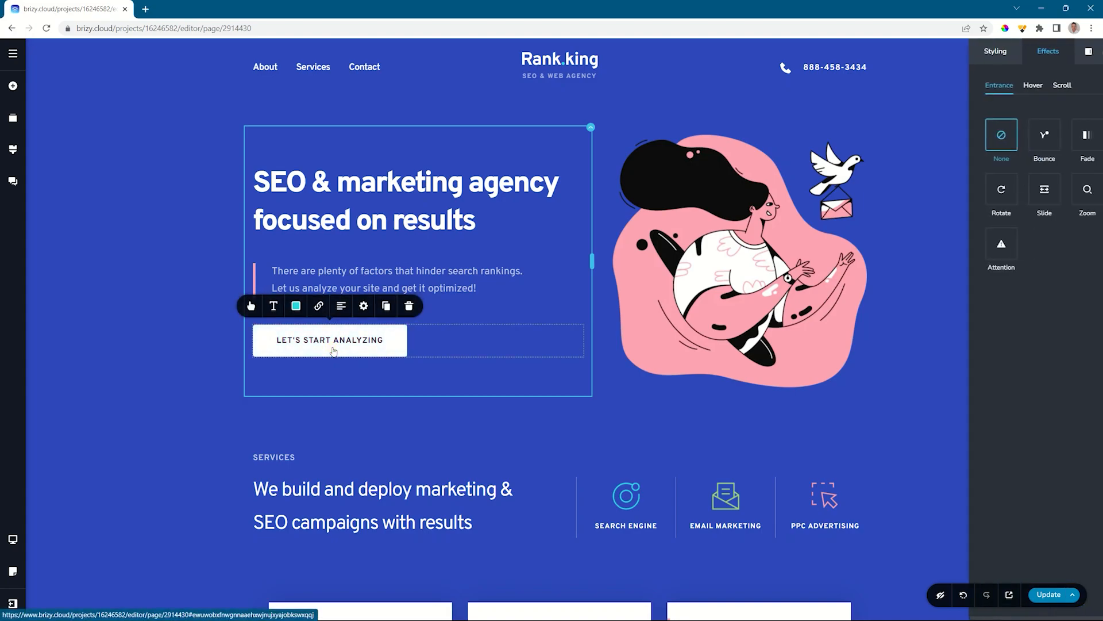
{"action": "left_click", "coordinate": [1032, 85]}
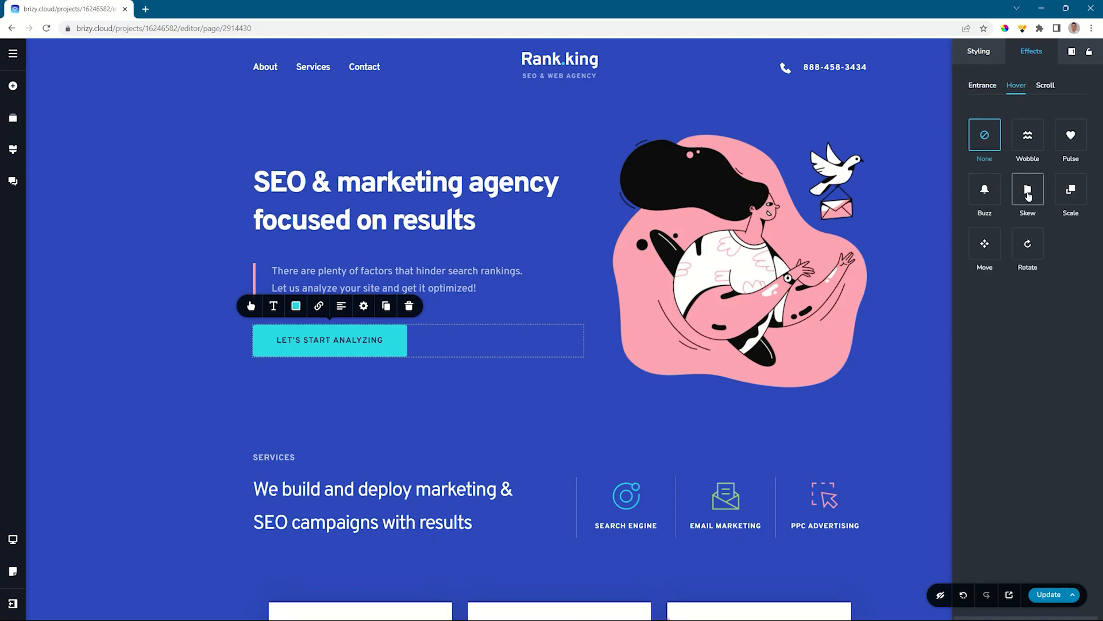
{"action": "left_click", "coordinate": [1027, 189]}
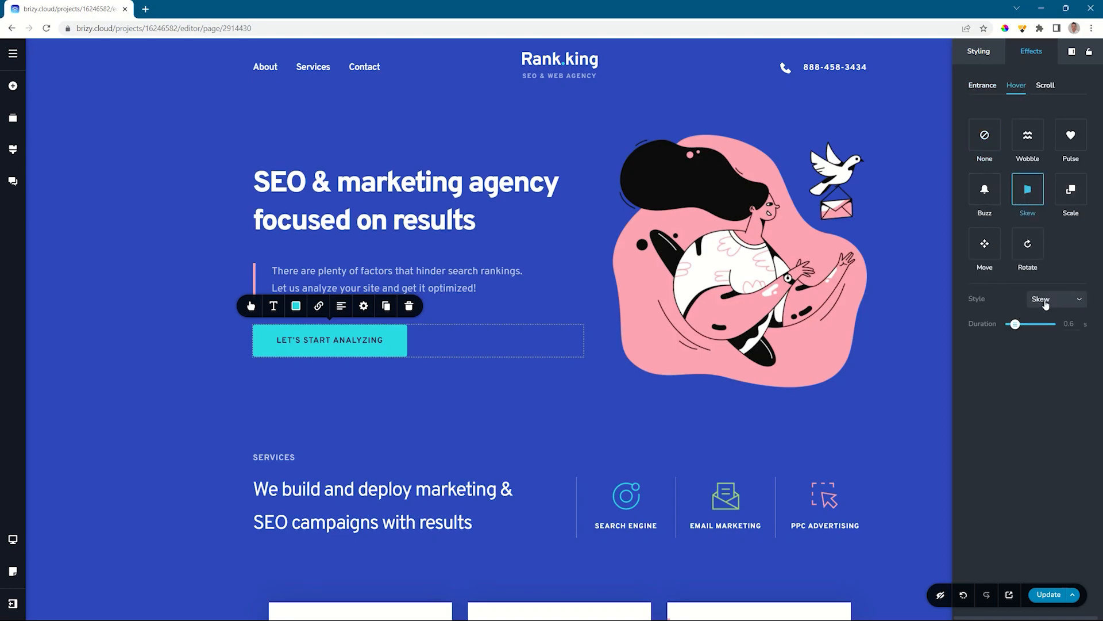
{"action": "left_click", "coordinate": [1053, 298]}
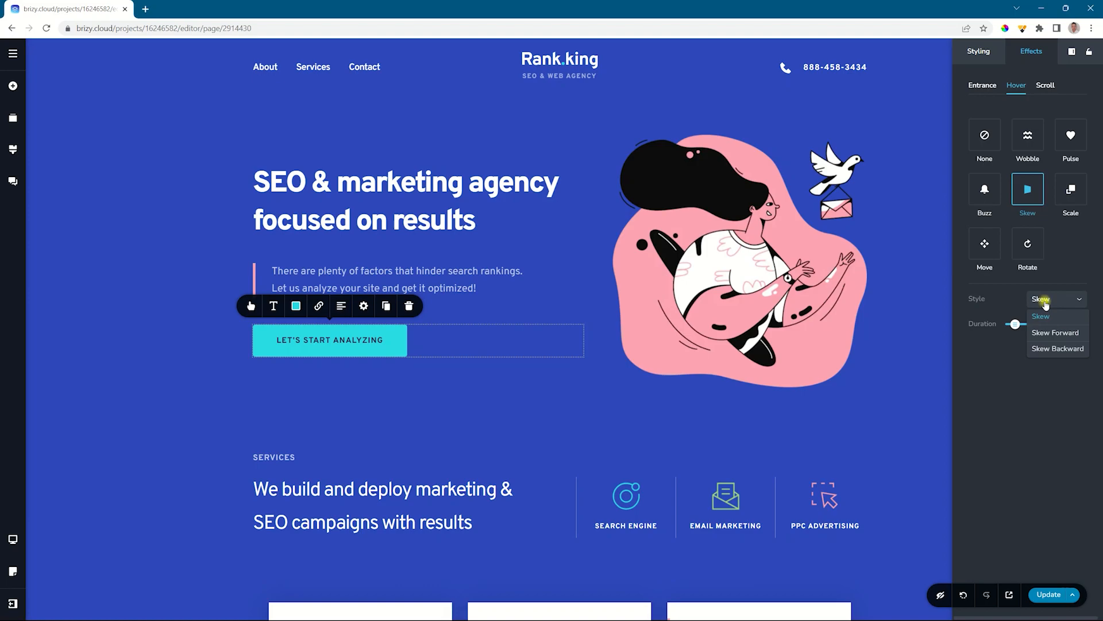
{"action": "left_click", "coordinate": [1040, 316]}
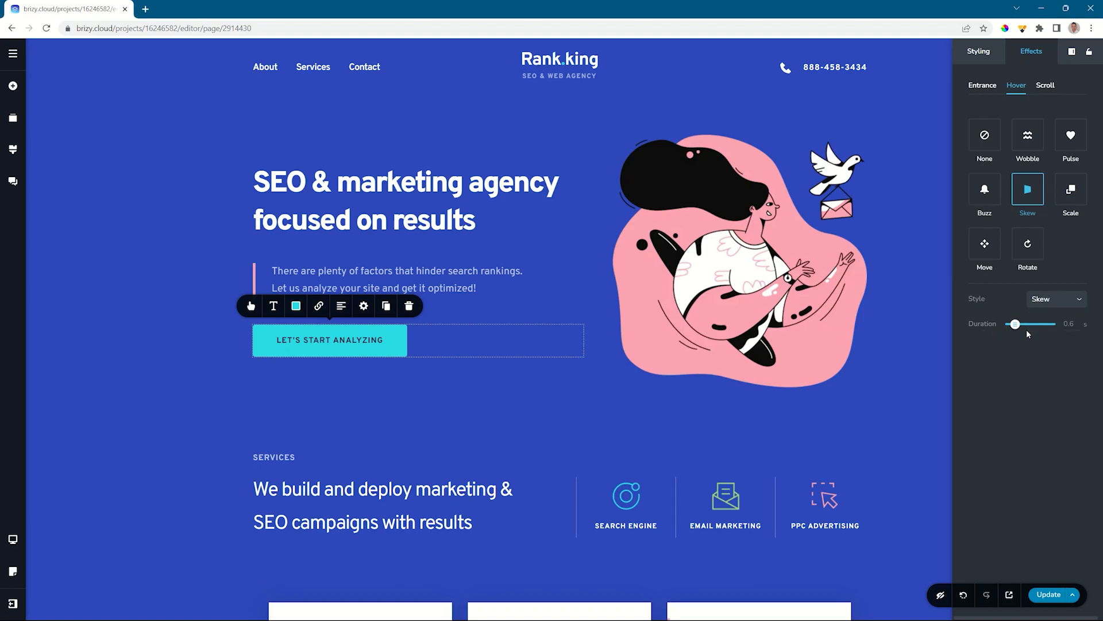